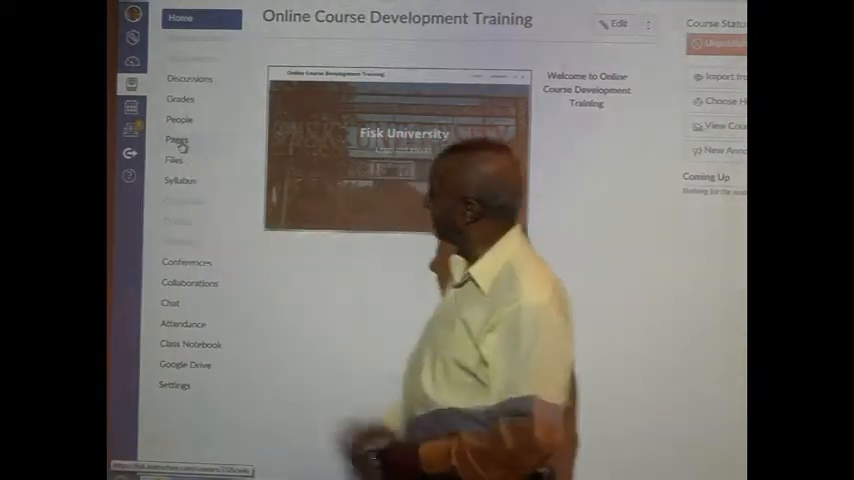
# - Go to the course Pages section and show the full pages list
pyautogui.click(177, 140)
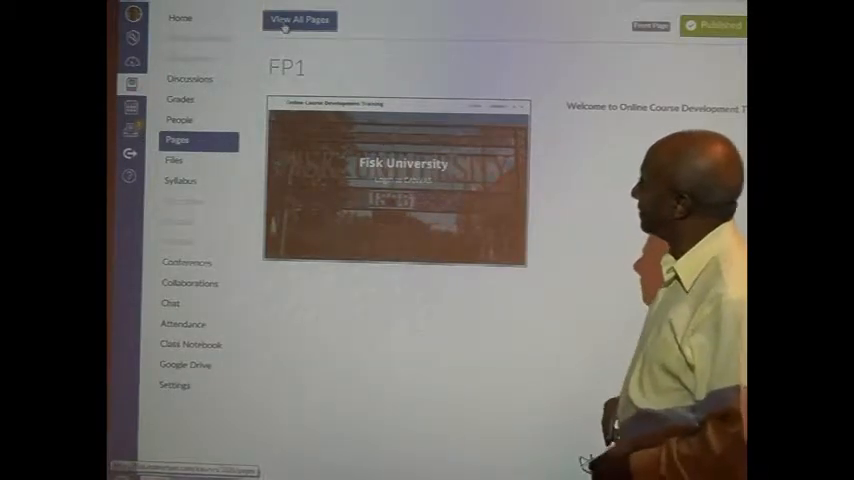
pyautogui.click(299, 20)
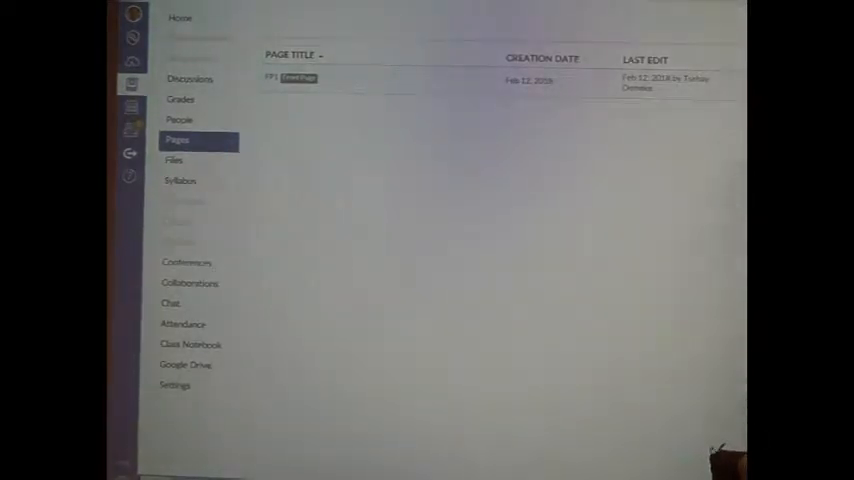
# - Create a new course page and enter the title 'Homepage'
pyautogui.click(298, 78)
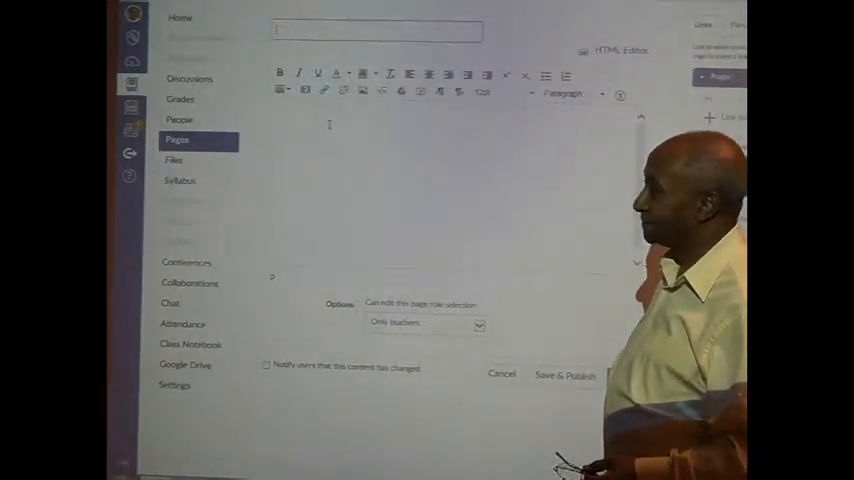
pyautogui.write('Hi4')
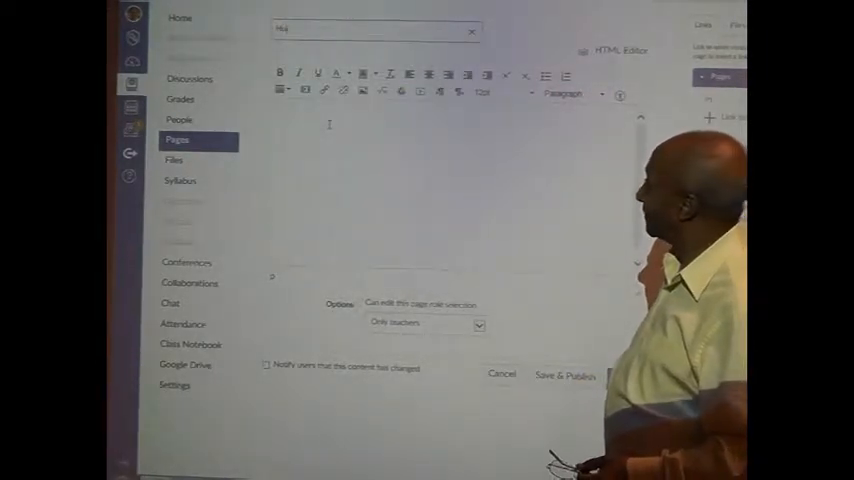
pyautogui.write('Homepage')
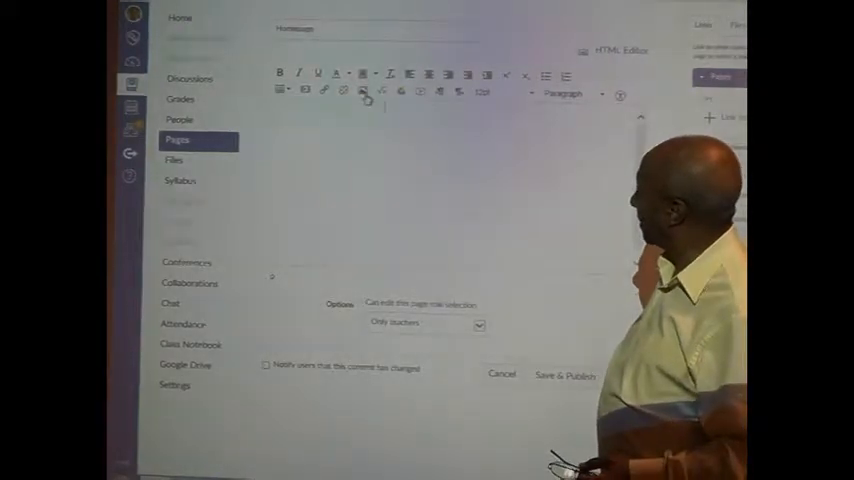
# - Insert the historic campus building photo via the Insert/Edit Image dialog
pyautogui.click(364, 91)
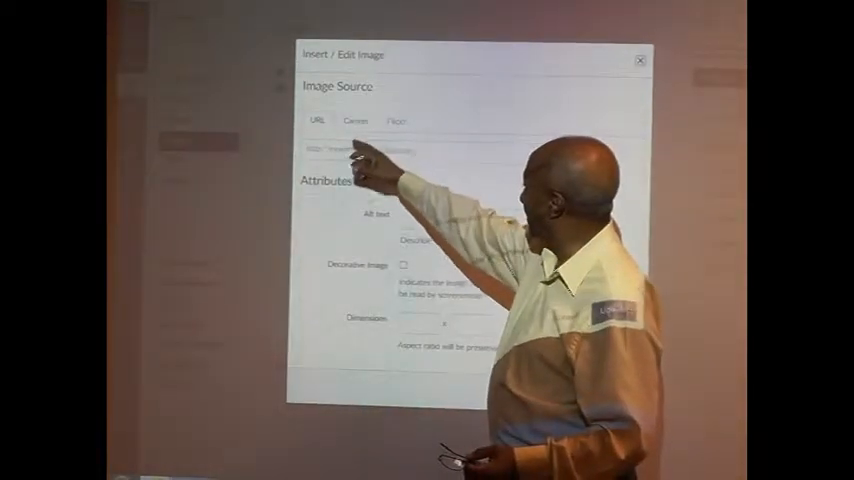
pyautogui.click(355, 121)
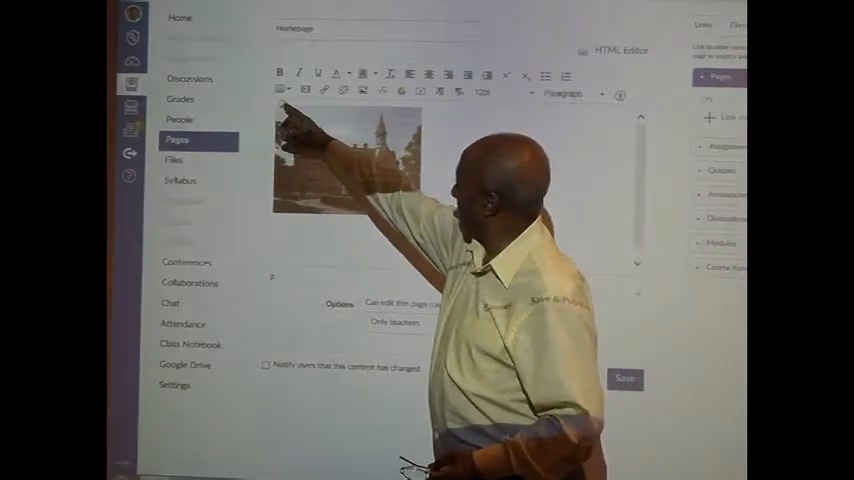
# - Add a table with rows M, T, W, TH, FR and Monday '9:00 am -10.30am', then save
pyautogui.click(281, 90)
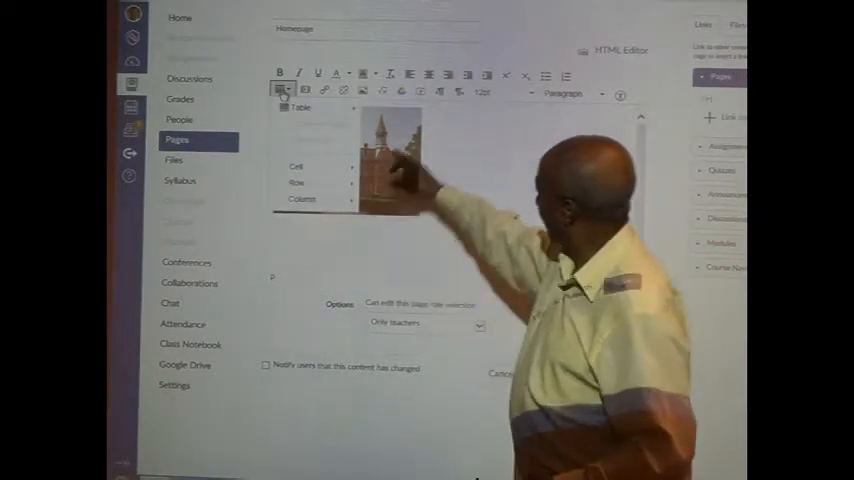
pyautogui.click(297, 107)
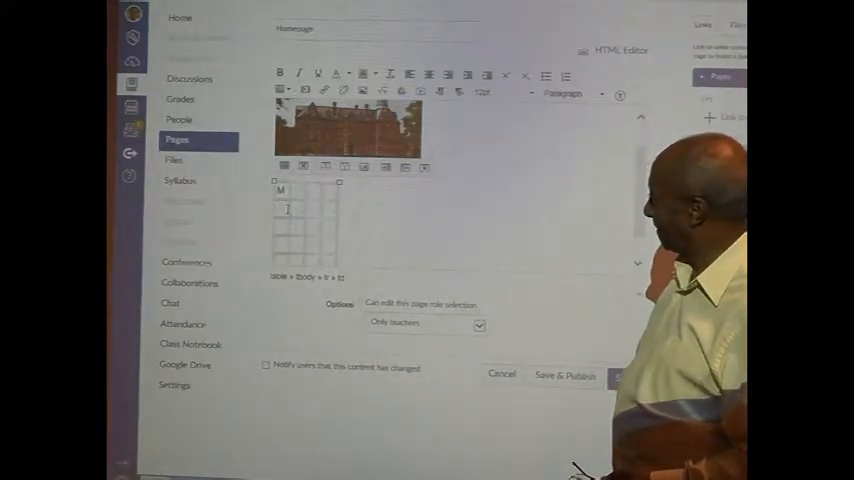
pyautogui.write('9:00 am -10.30am')
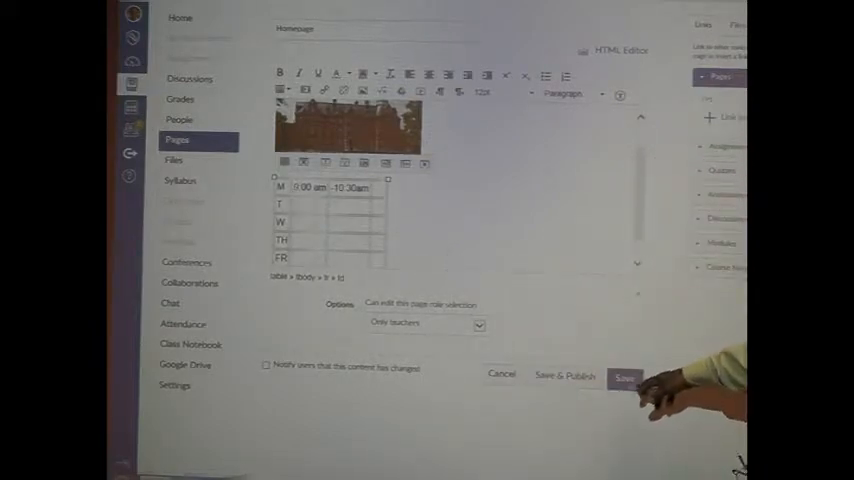
pyautogui.click(624, 378)
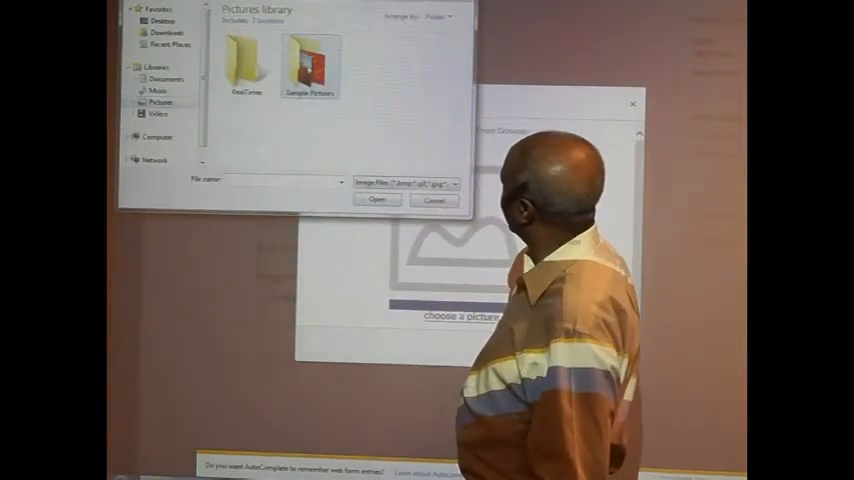
# - Pick the penguins image from Sample Pictures and save it as the cropped profile picture
pyautogui.doubleClick(309, 62)
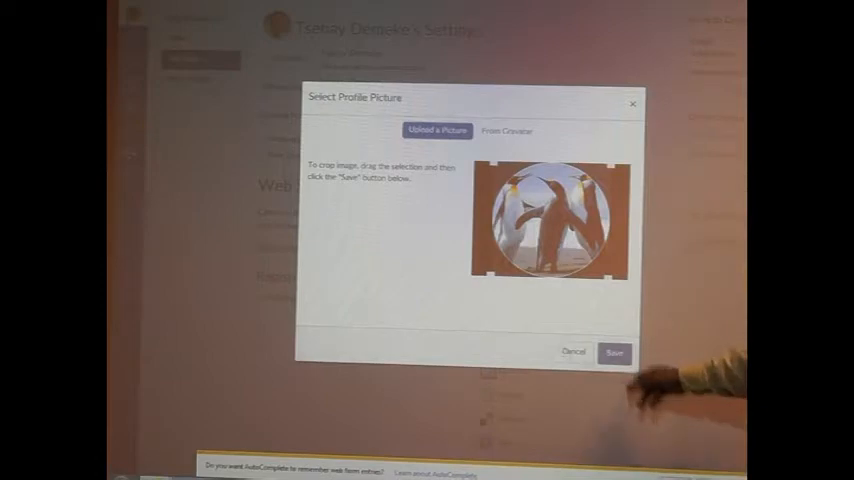
pyautogui.click(615, 352)
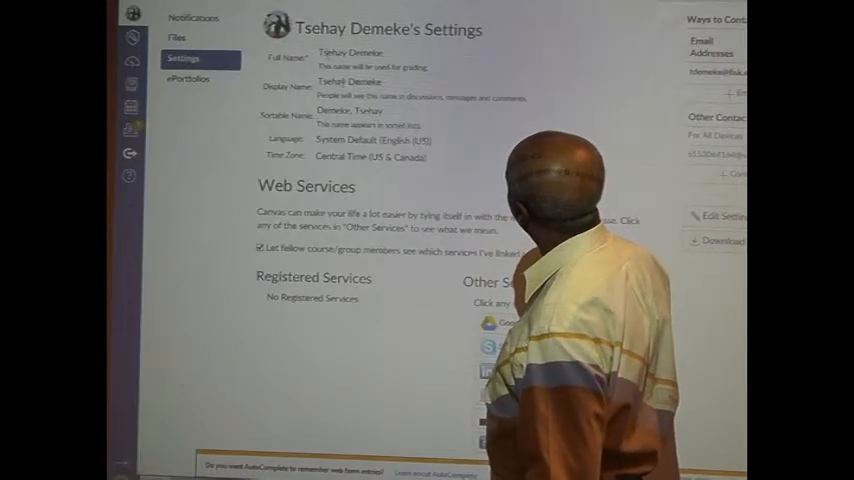
pyautogui.click(718, 215)
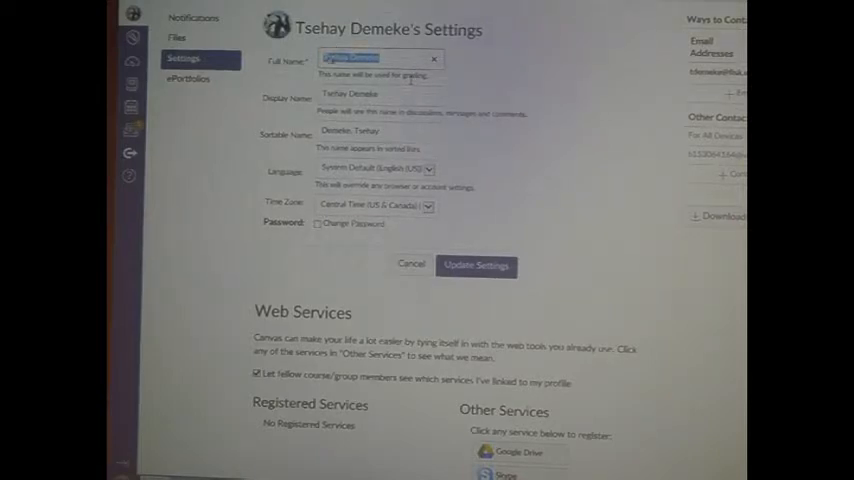
pyautogui.click(380, 59)
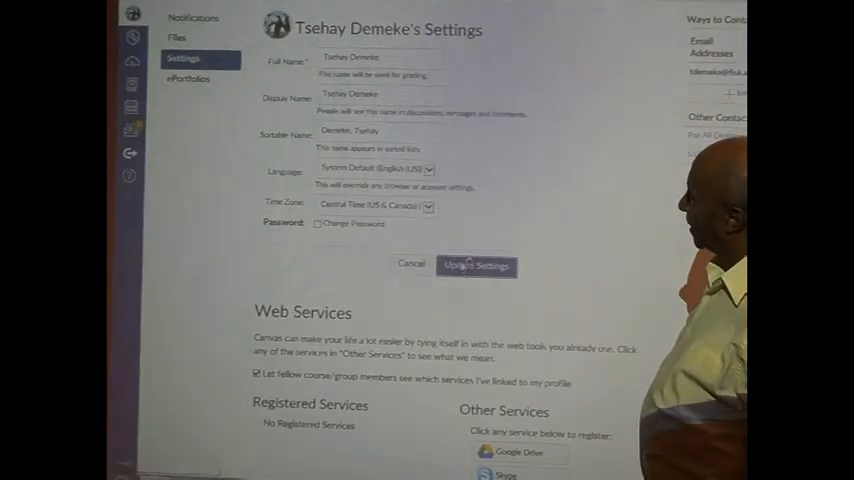
pyautogui.click(476, 265)
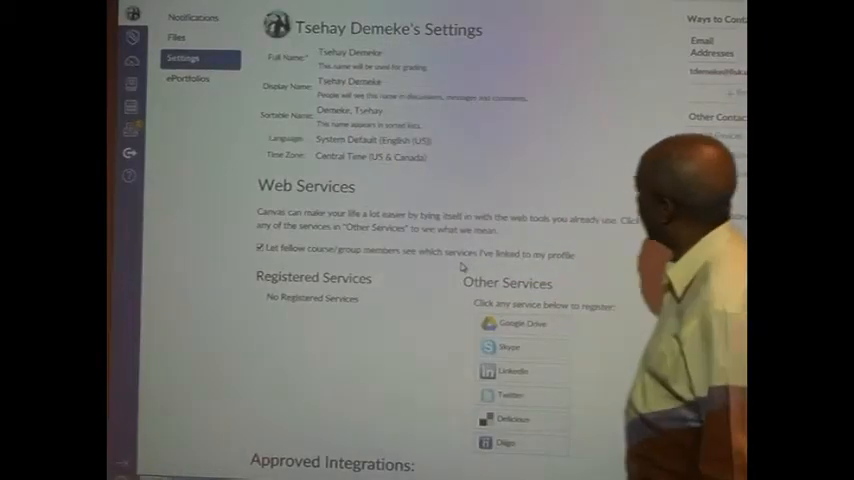